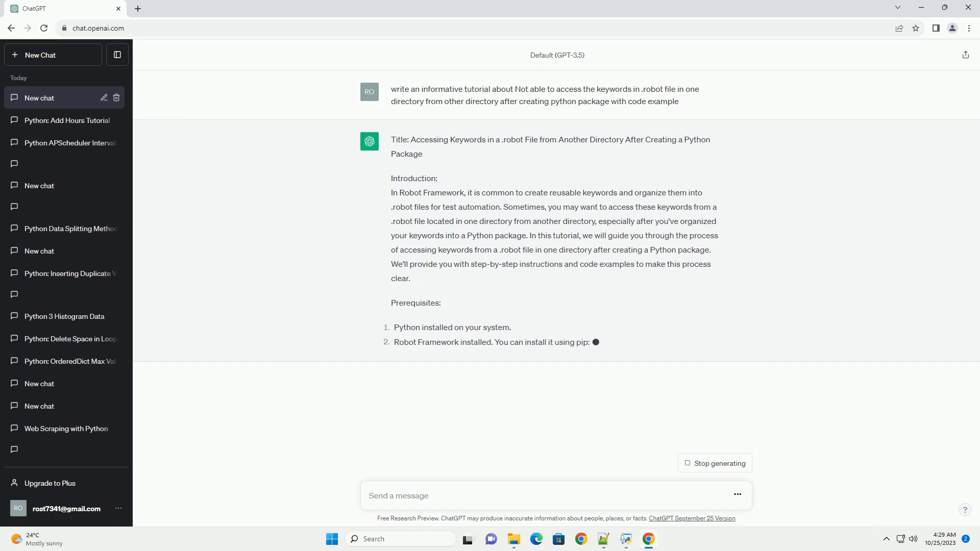
{"action": "scroll", "scroll_direction": "down", "scroll_amount": 3}
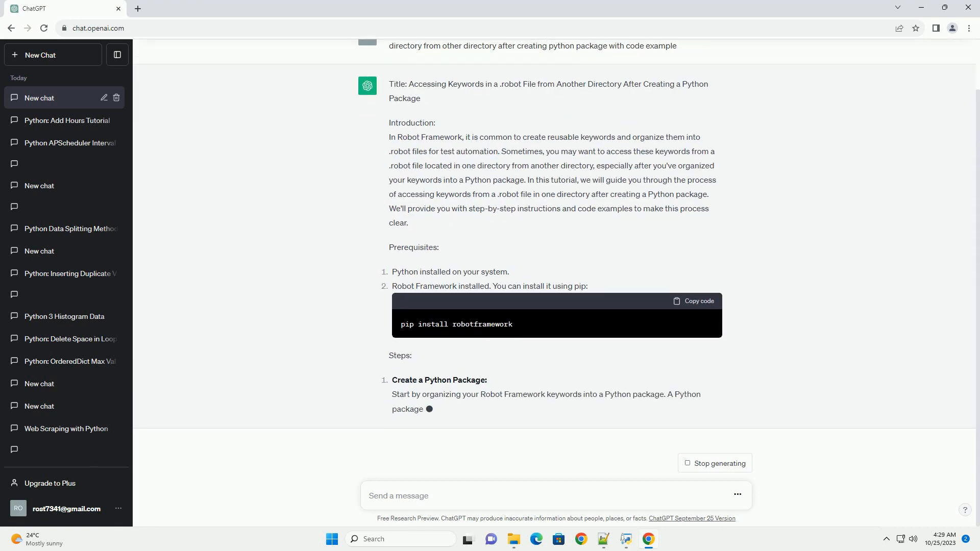
{"action": "scroll", "scroll_direction": "down", "scroll_amount": 3}
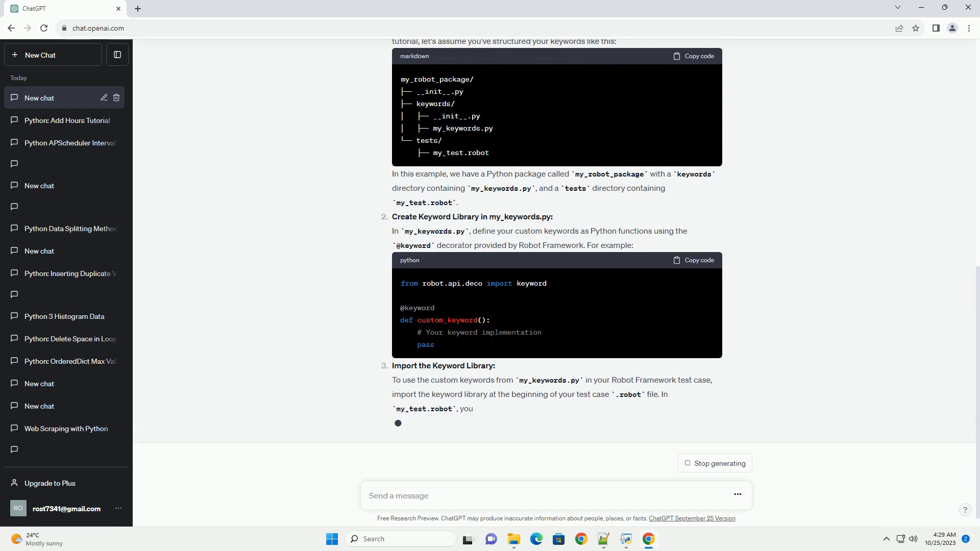
{"action": "scroll", "scroll_direction": "down", "scroll_amount": 3}
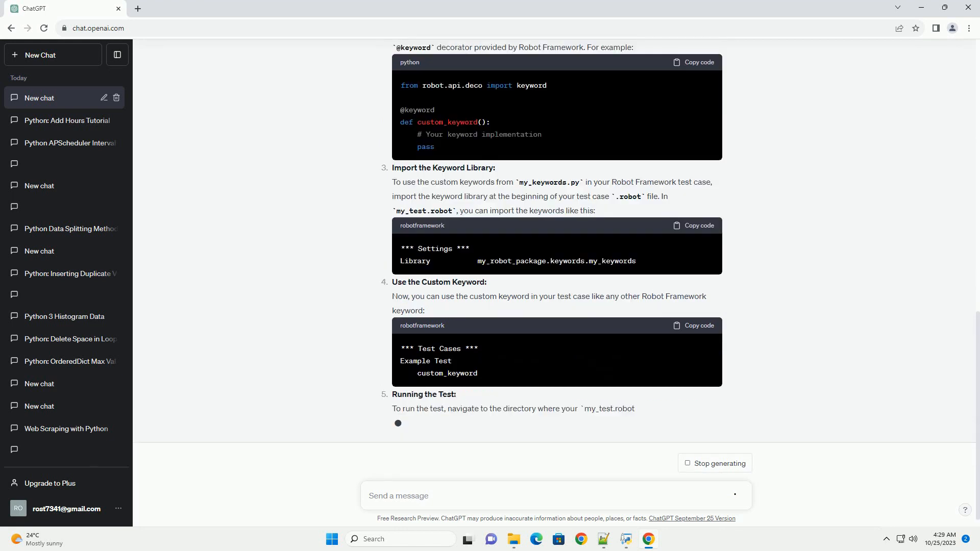
{"action": "scroll", "scroll_direction": "down", "scroll_amount": 3}
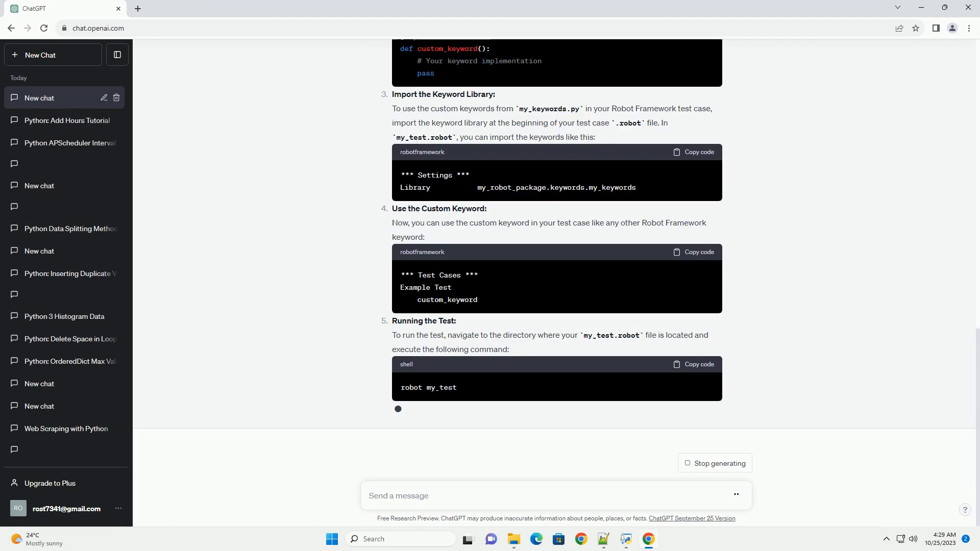